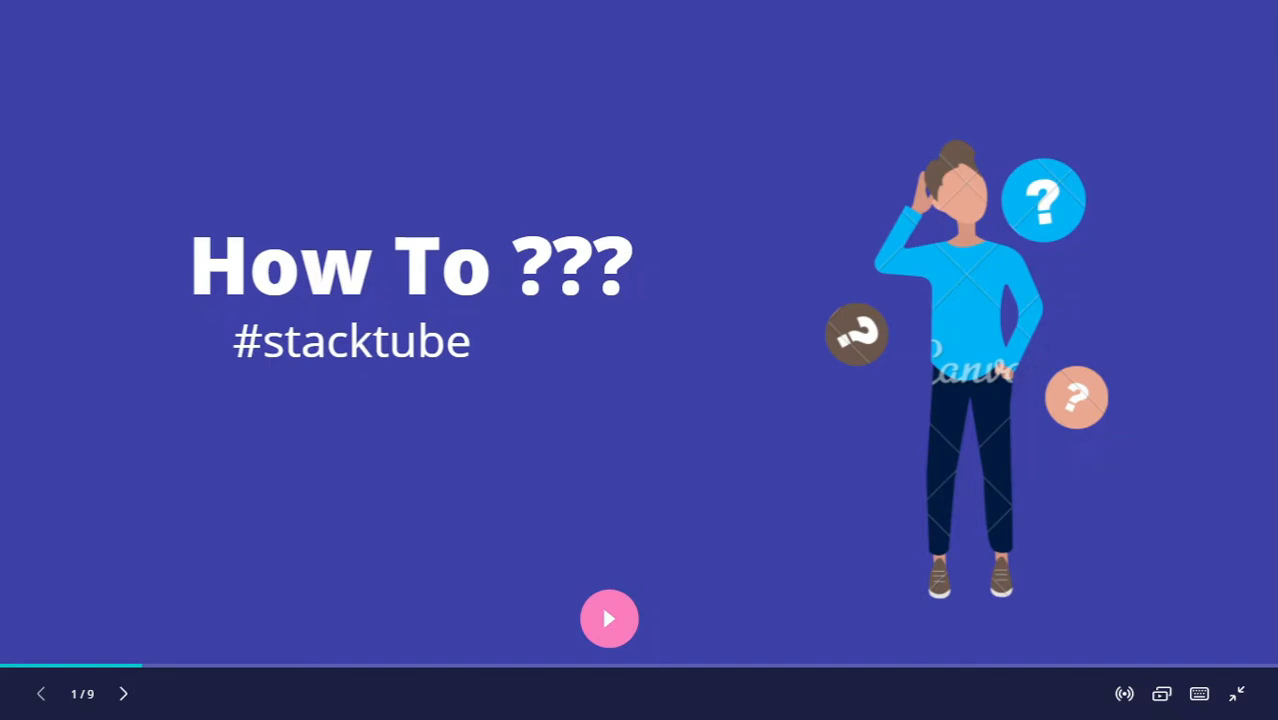
Leave the Canva presentation and bring the Numbeo Quality of Life tab forward
{"action": "left_click", "coordinate": [124, 692]}
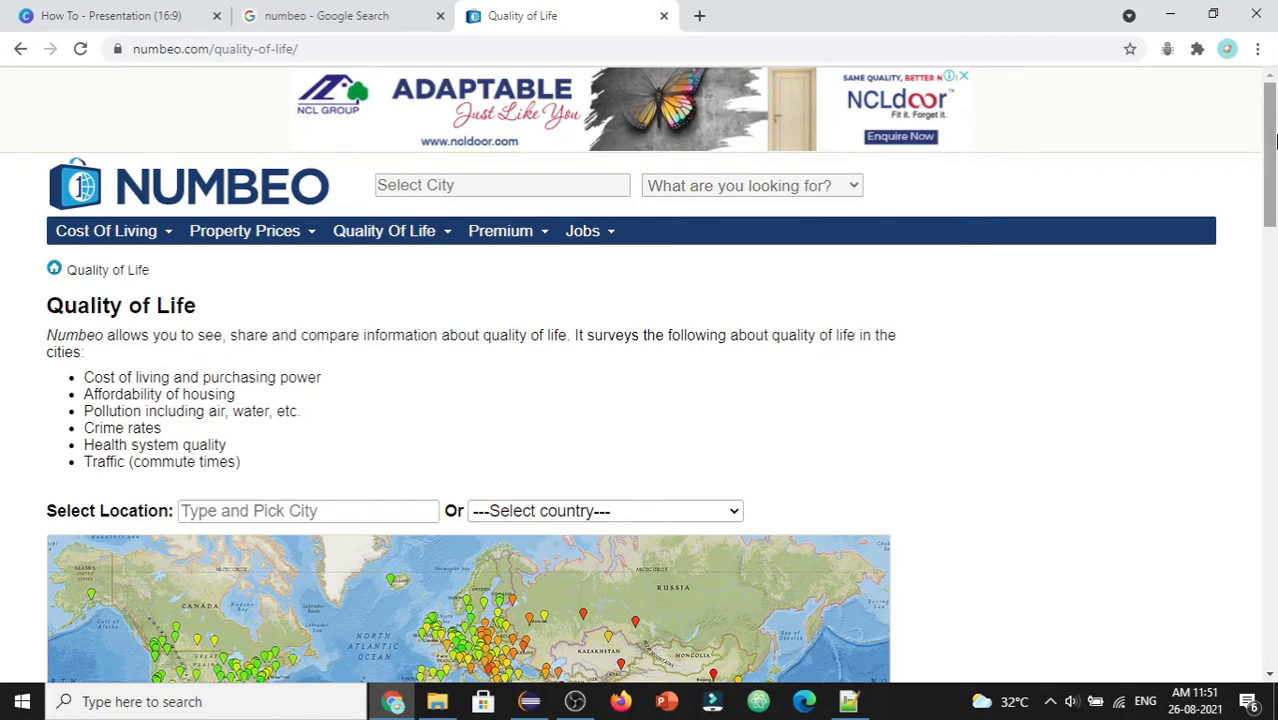
Inspect the Numbeo page in DevTools and search its markup for svg
{"action": "right_click", "coordinate": [844, 300]}
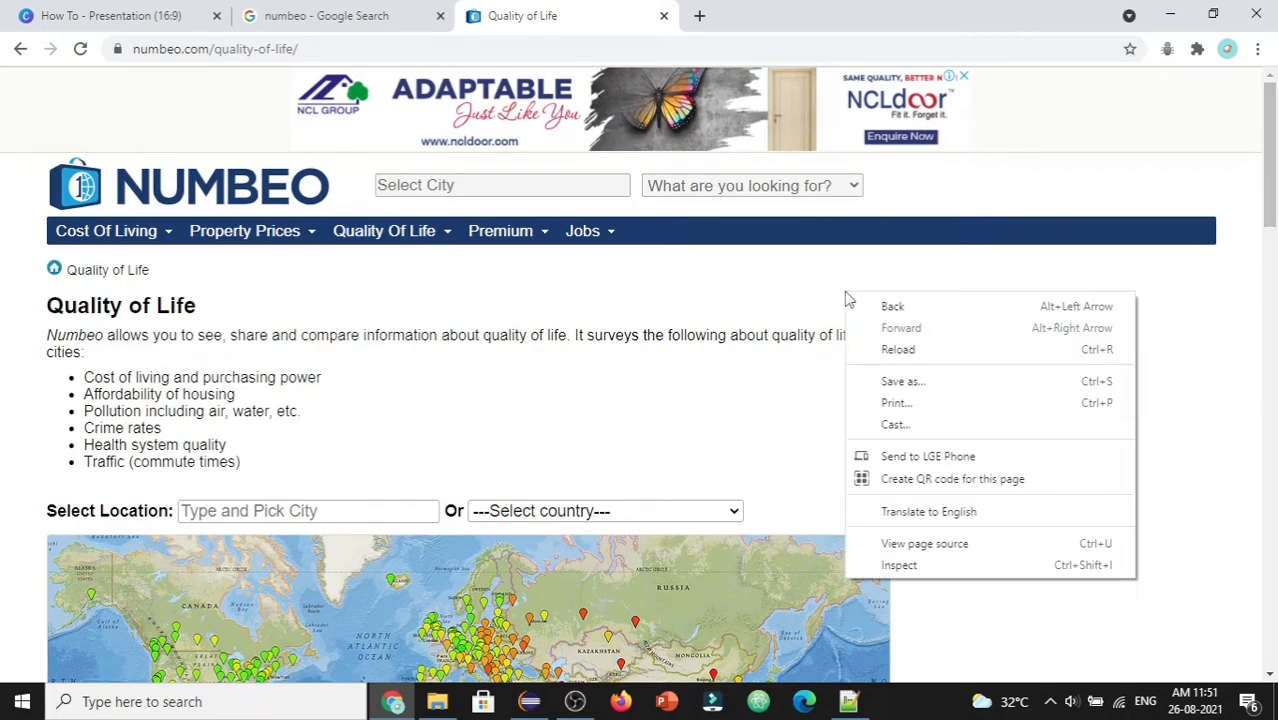
{"action": "left_click", "coordinate": [960, 570]}
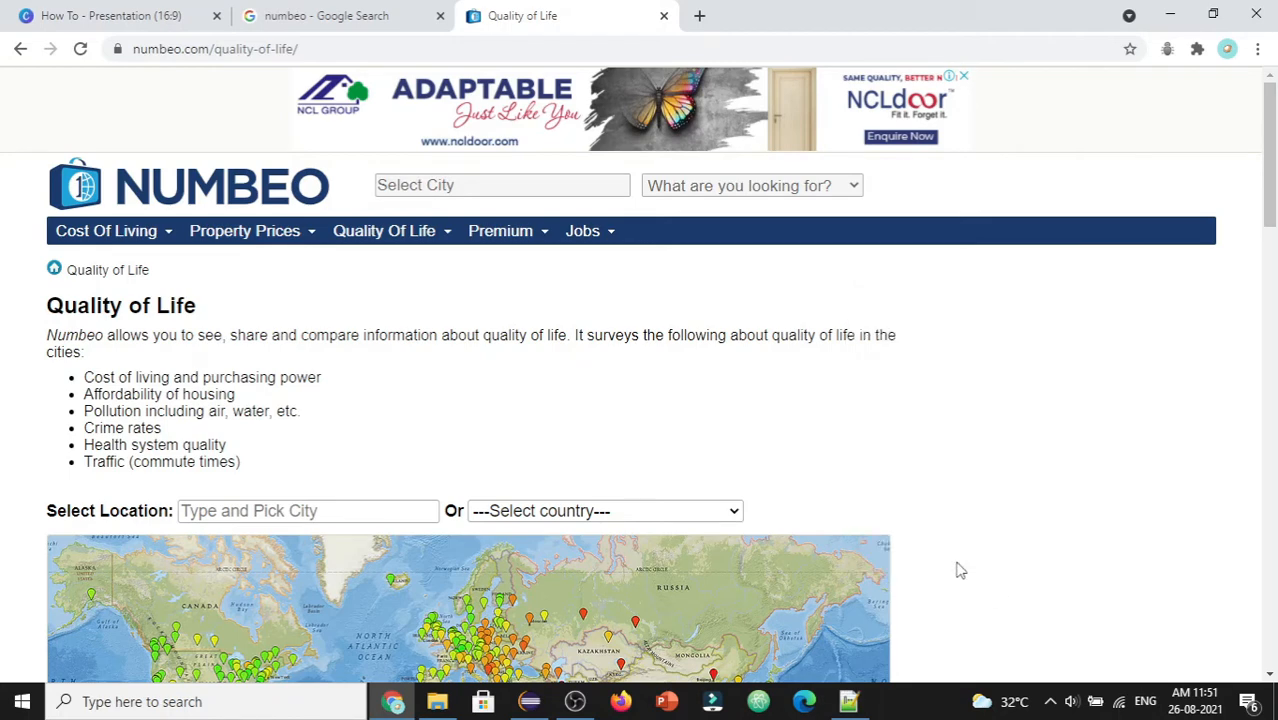
{"action": "key", "text": "F12"}
{"action": "type", "text": "svg"}
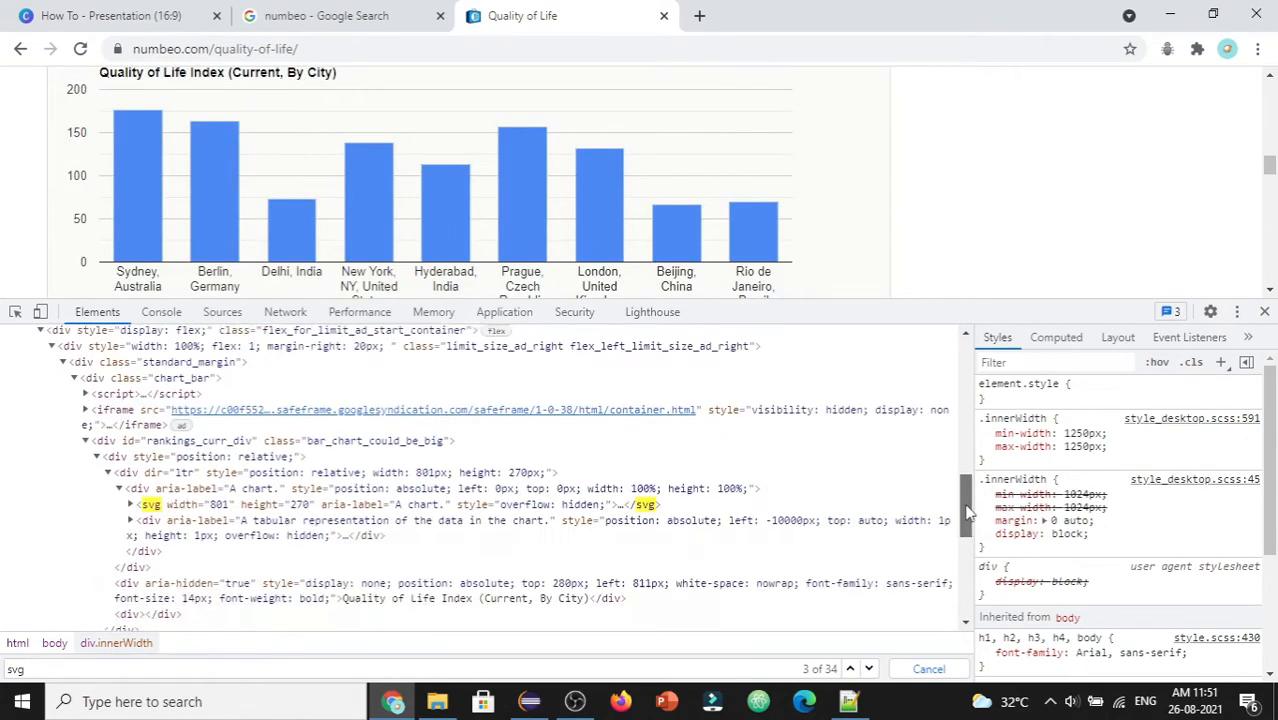
{"action": "mouse_move", "coordinate": [152, 500]}
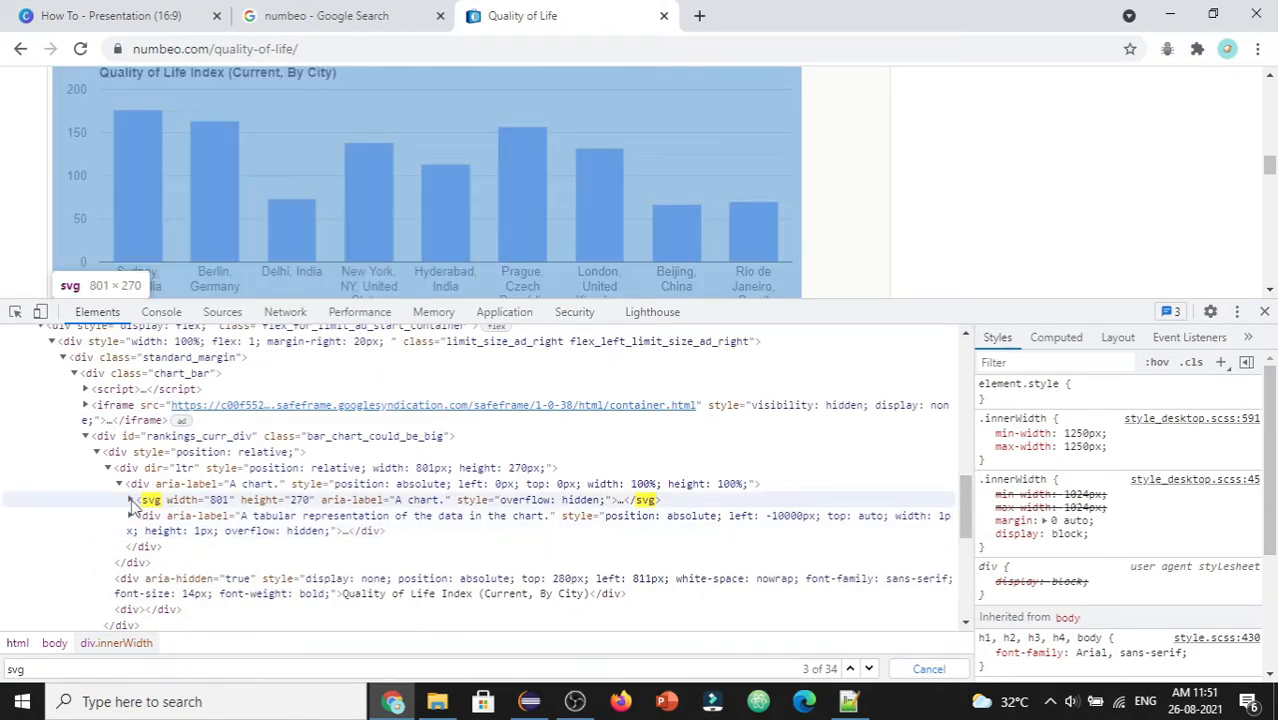
{"action": "left_click", "coordinate": [128, 500]}
{"action": "type", "text": "//*[local-"}
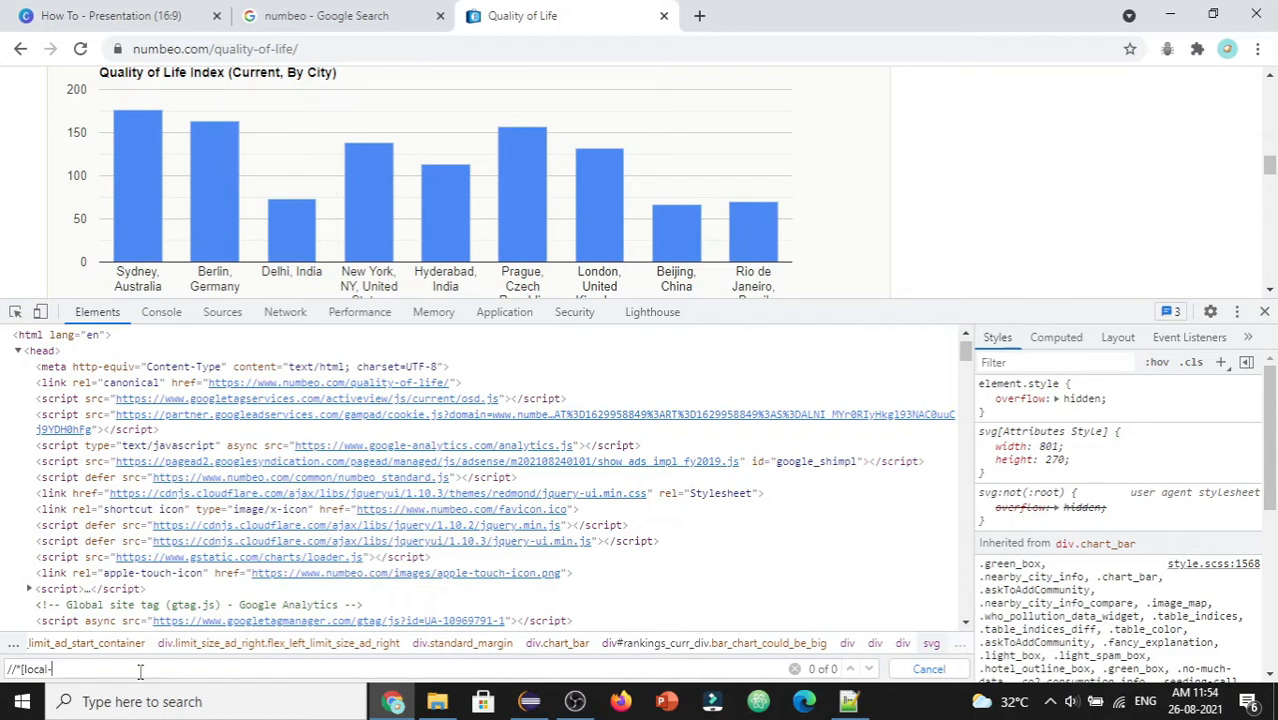
Run the XPath //*[local-name()='svg'] in the Elements search, finding 11 matches
{"action": "type", "text": "name()"}
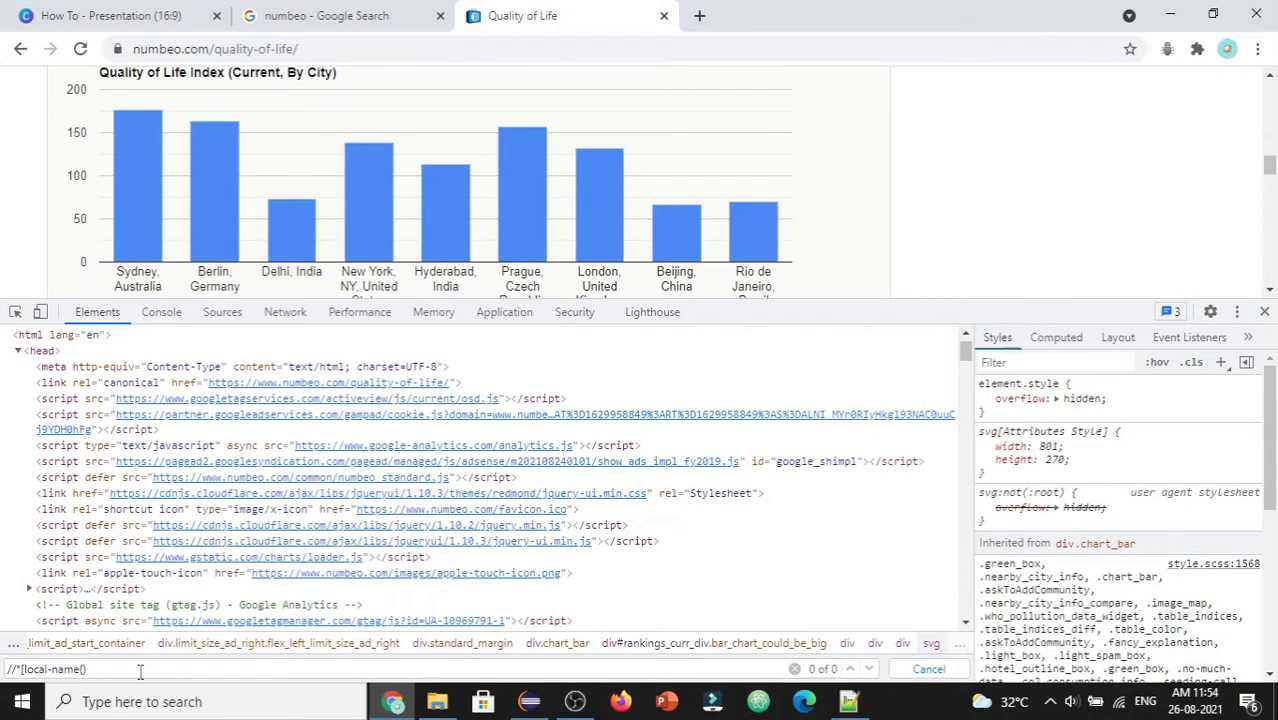
{"action": "type", "text": "='svg"}
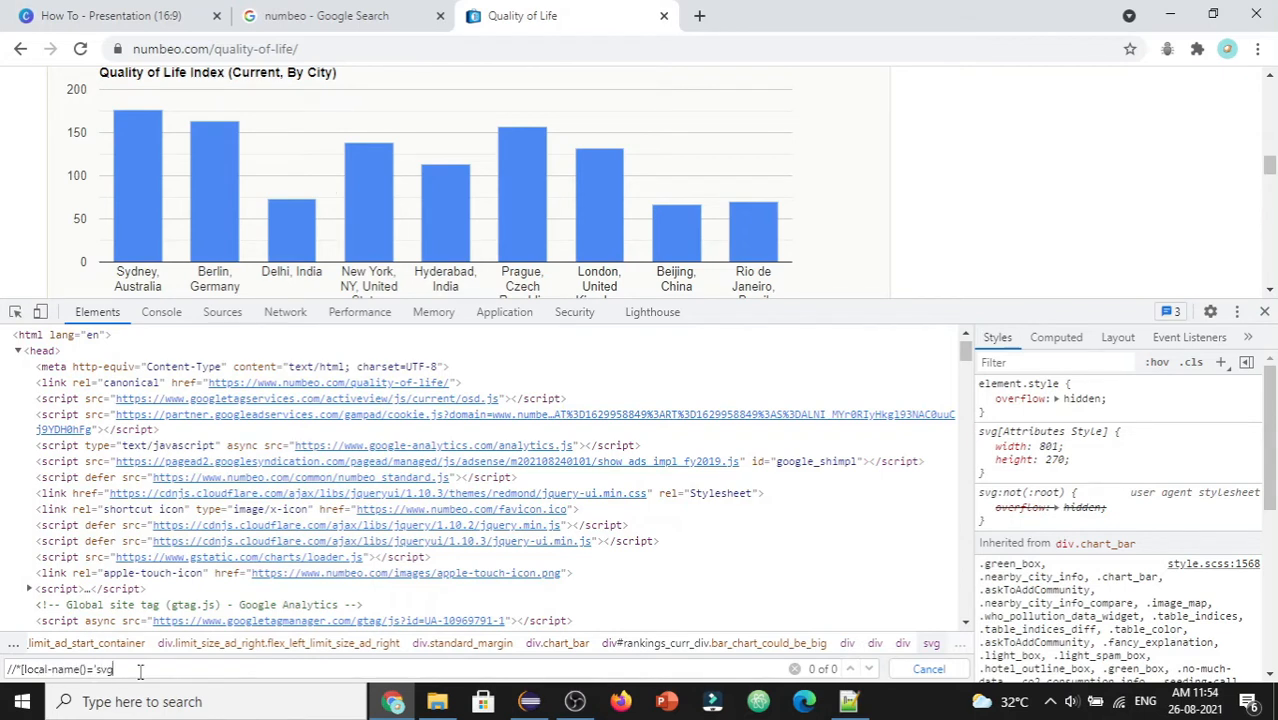
{"action": "key", "text": "Enter"}
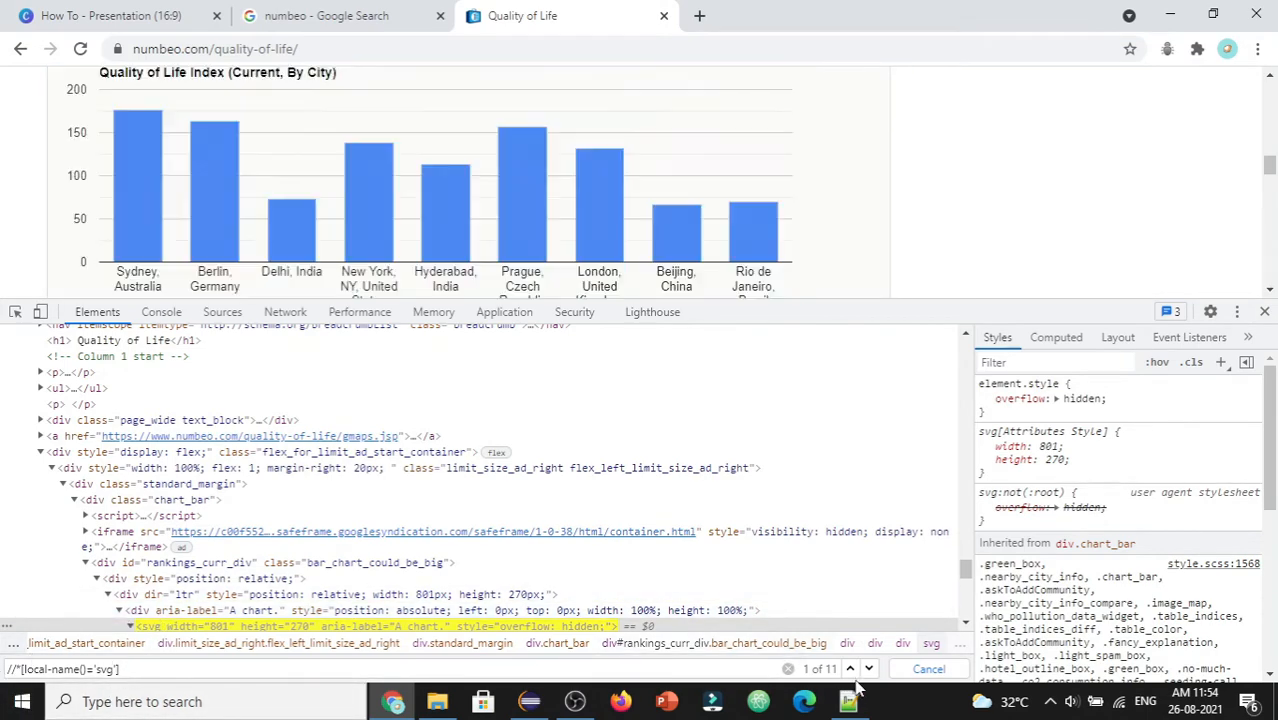
{"action": "mouse_move", "coordinate": [280, 578]}
{"action": "type", "text": " and @aria-label=\"A chart.\""}
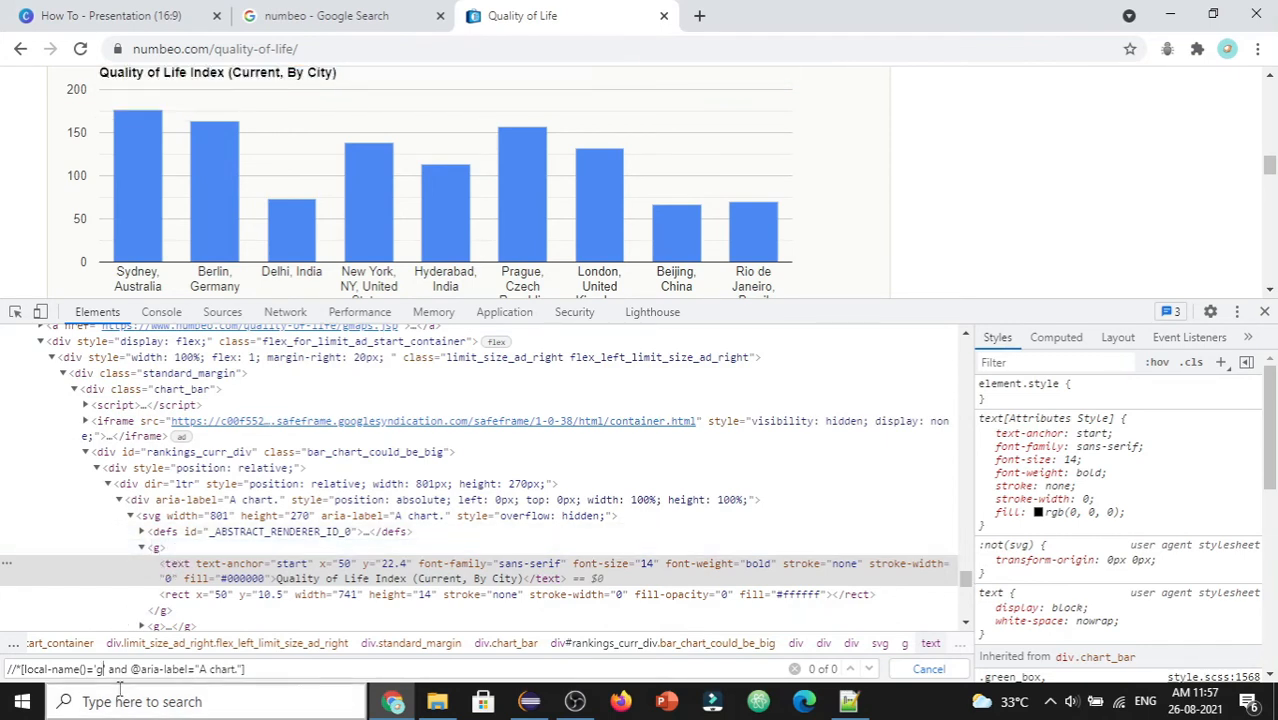
{"action": "mouse_move", "coordinate": [218, 572]}
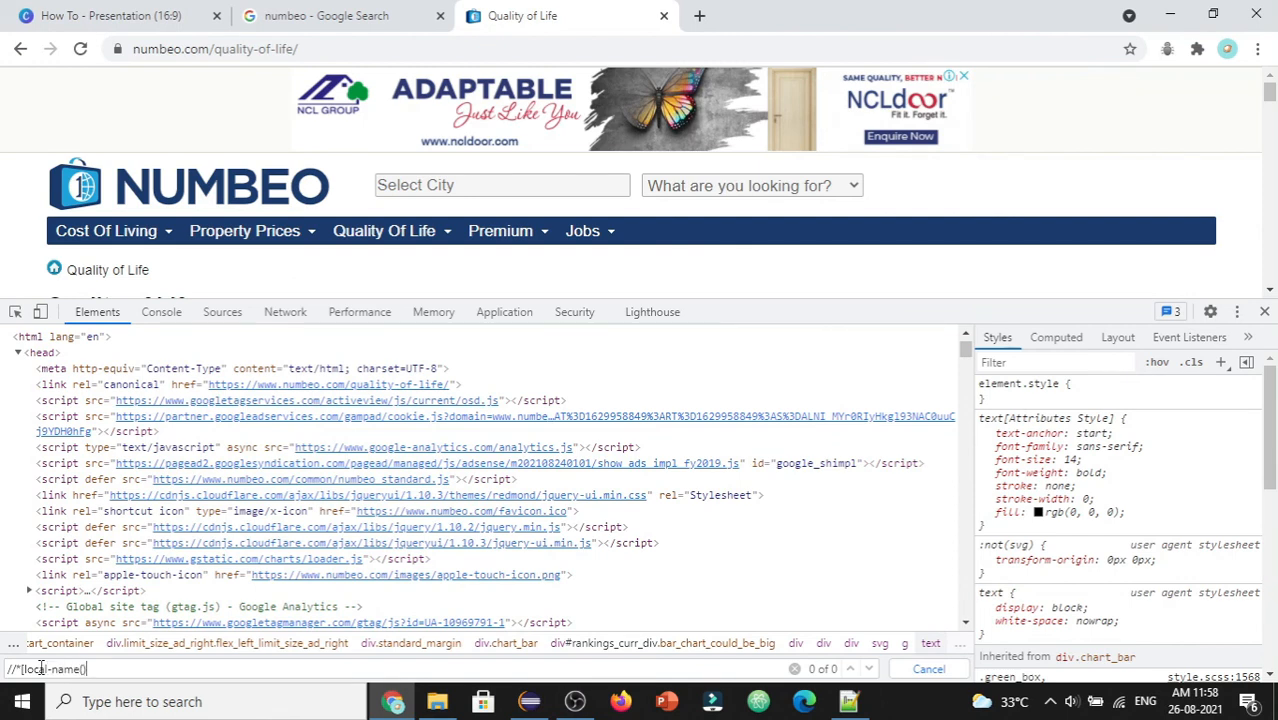
Run the XPath //*[local-name()='g'] in the Elements search, matching 23 g elements
{"action": "type", "text": "='g"}
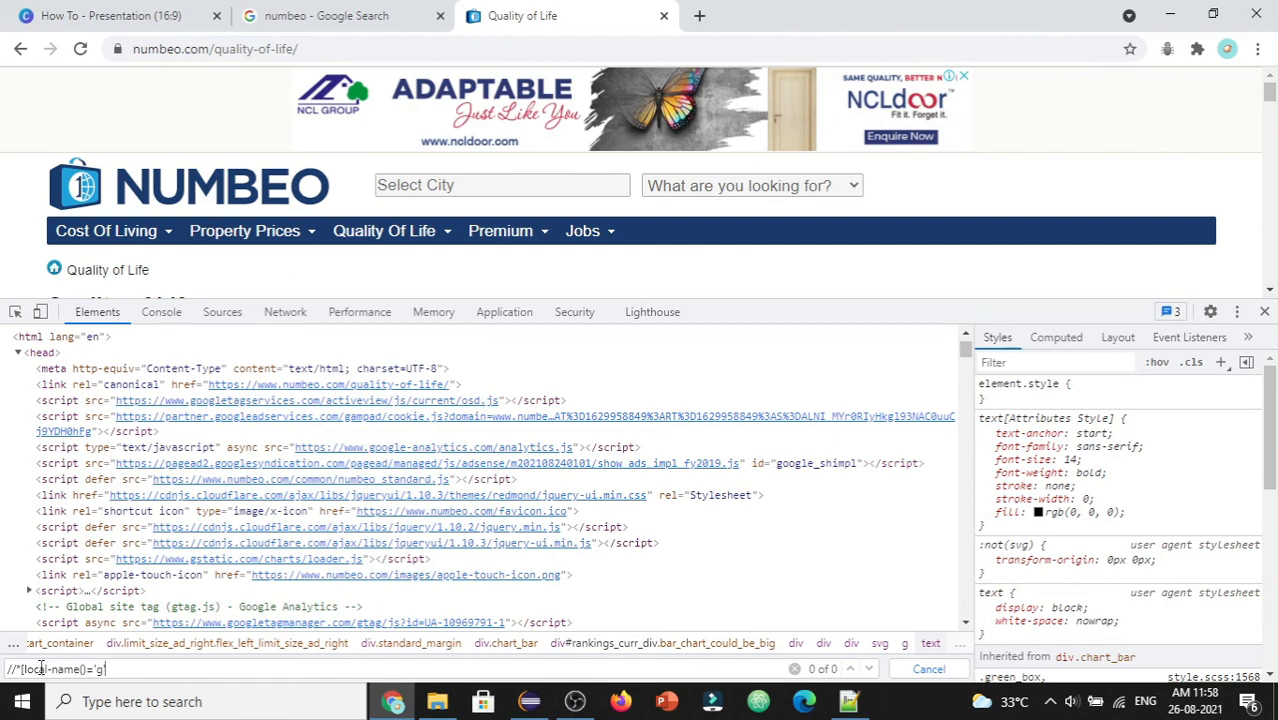
{"action": "key", "text": "Enter"}
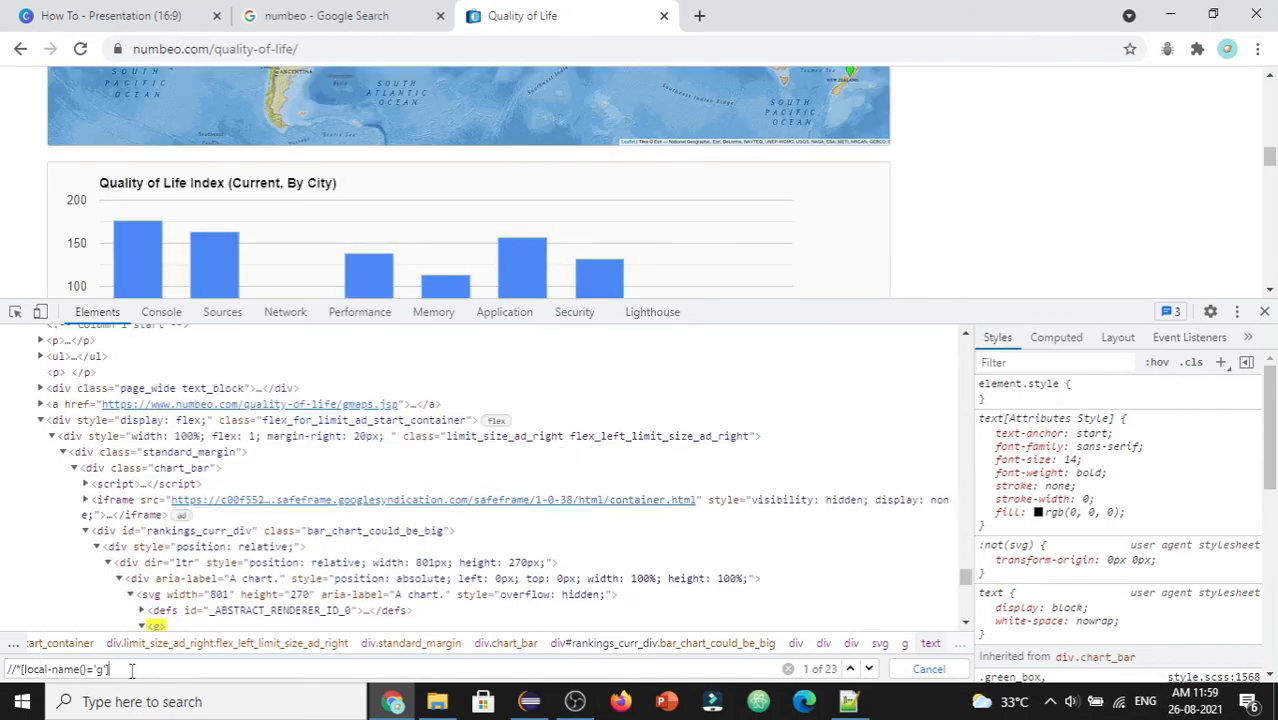